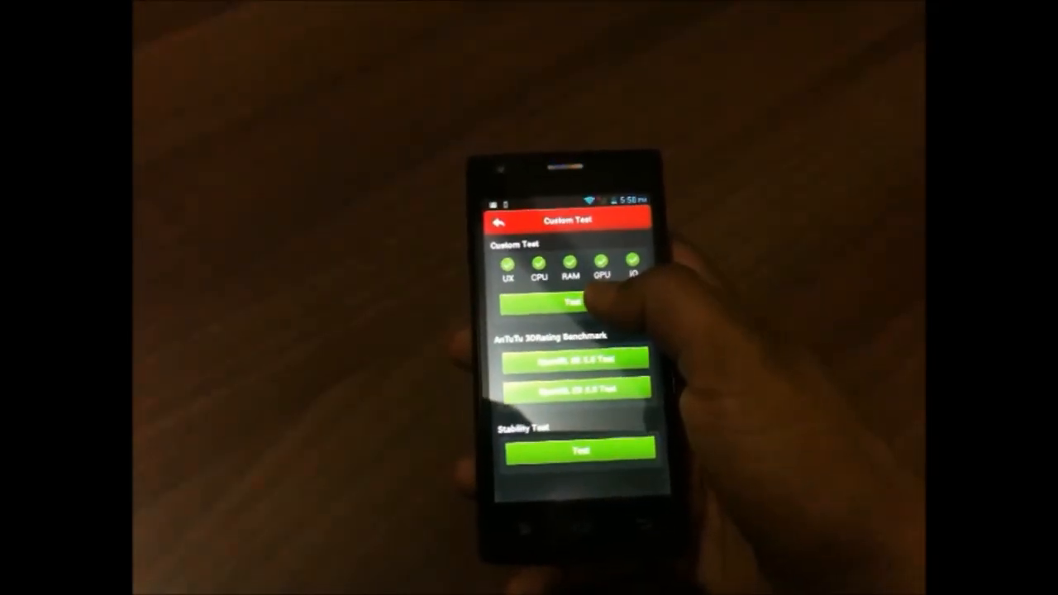
Start the custom benchmark with UX, CPU, RAM, GPU and IO selected, reaching 0% testing
{"action": "left_click", "coordinate": [572, 304]}
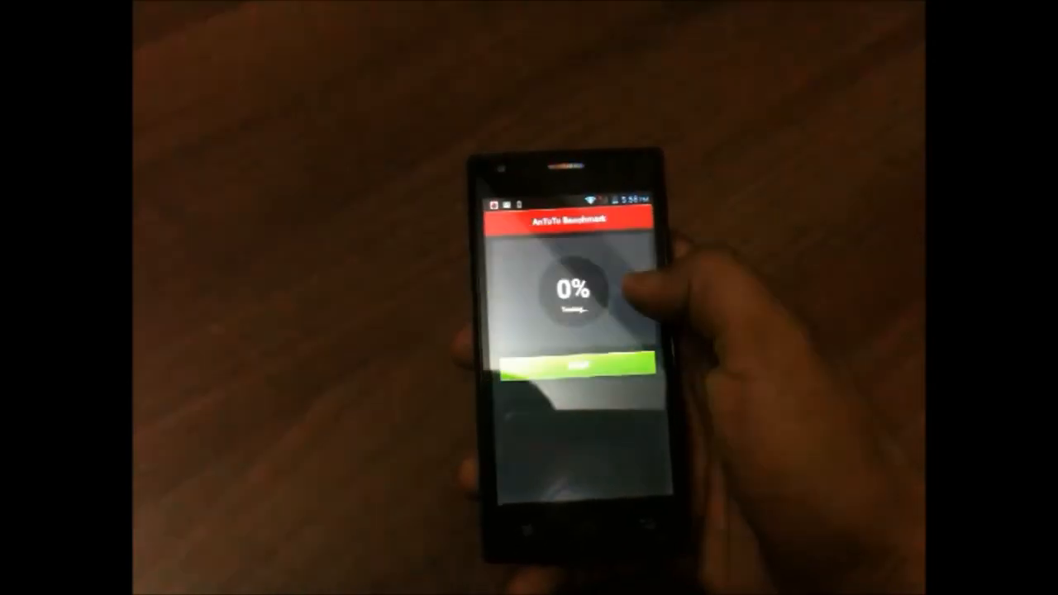